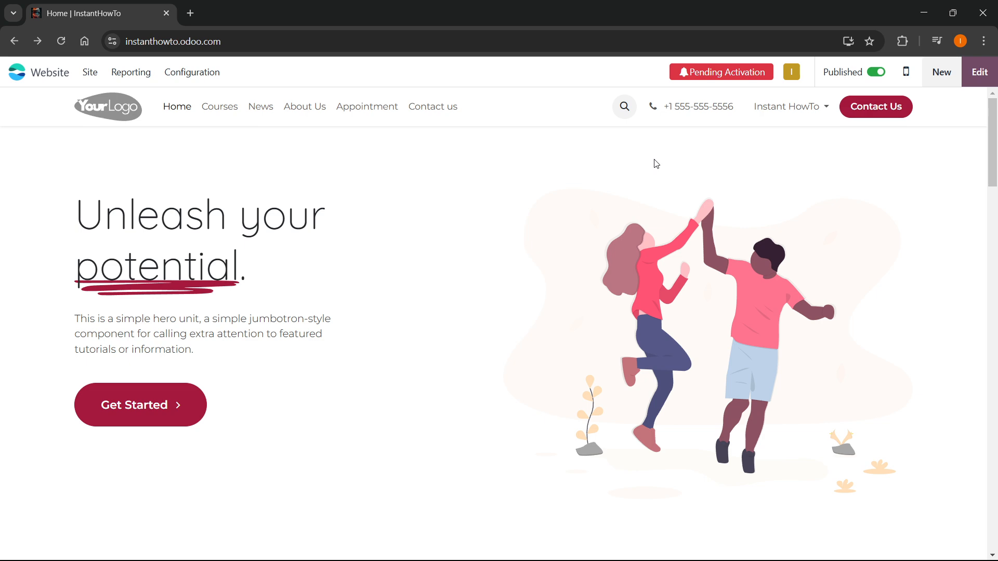
mouse_move(655, 183)
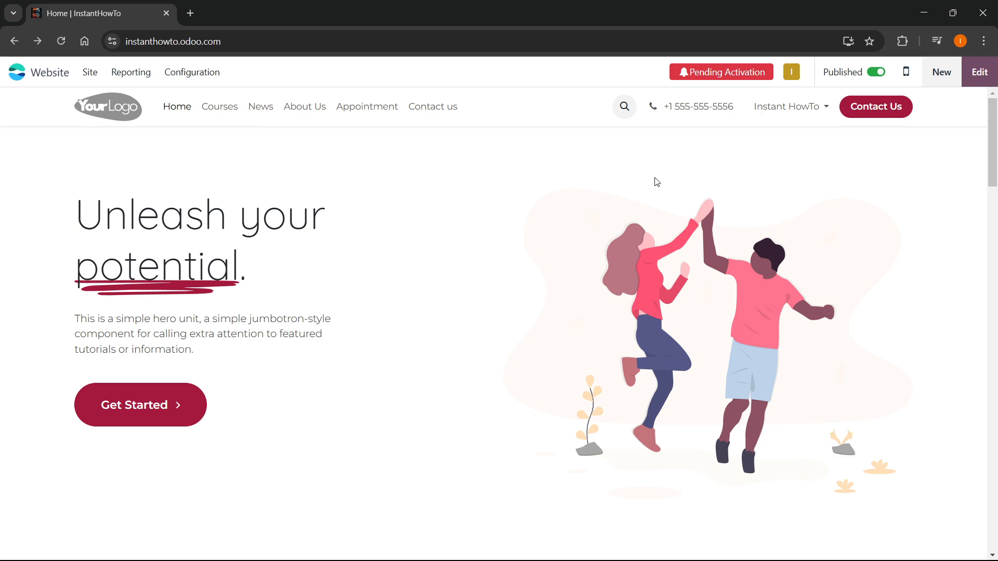
mouse_move(199, 145)
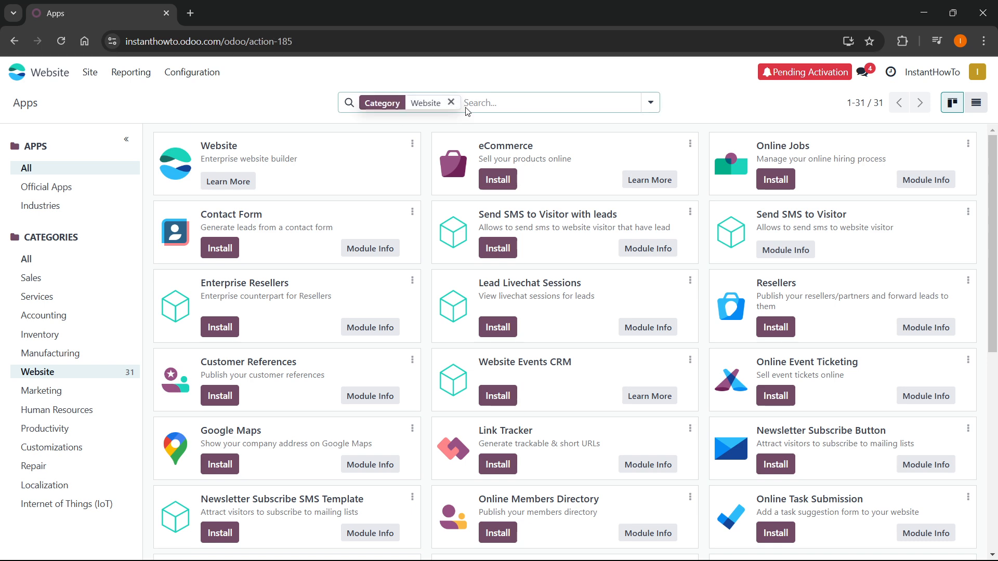
Remove the Website category facet and show all 1246 apps across every category.
click(450, 103)
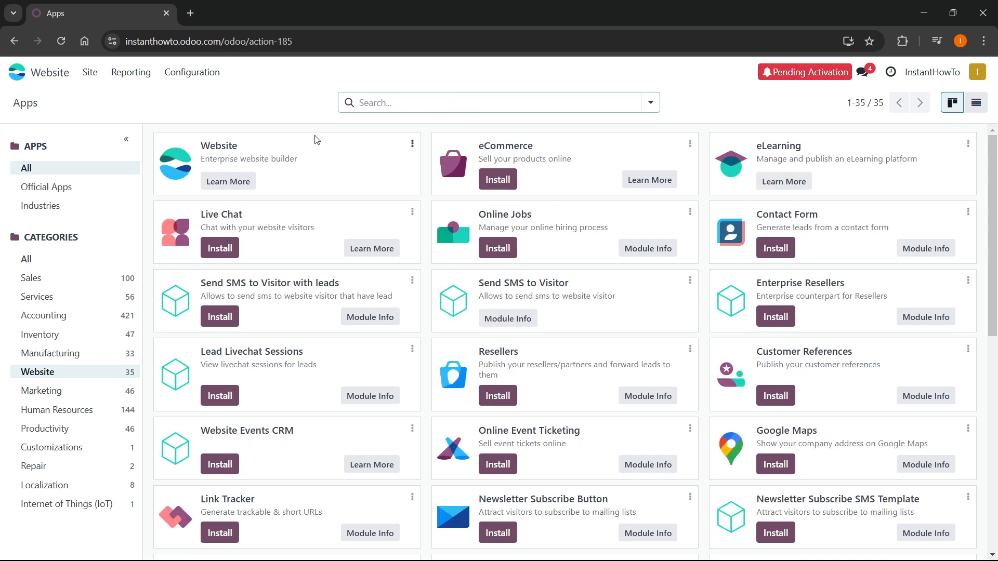
mouse_move(26, 259)
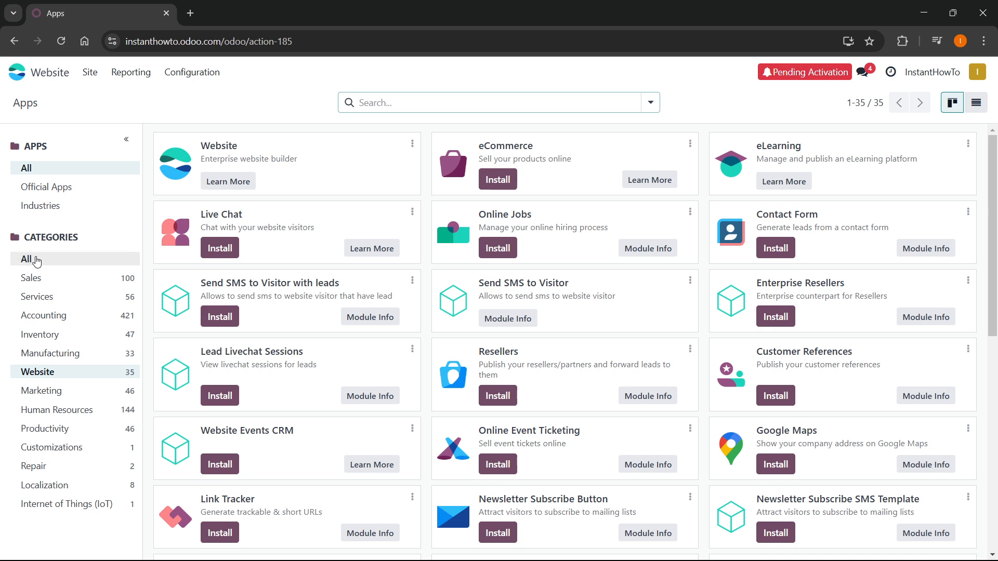
click(26, 258)
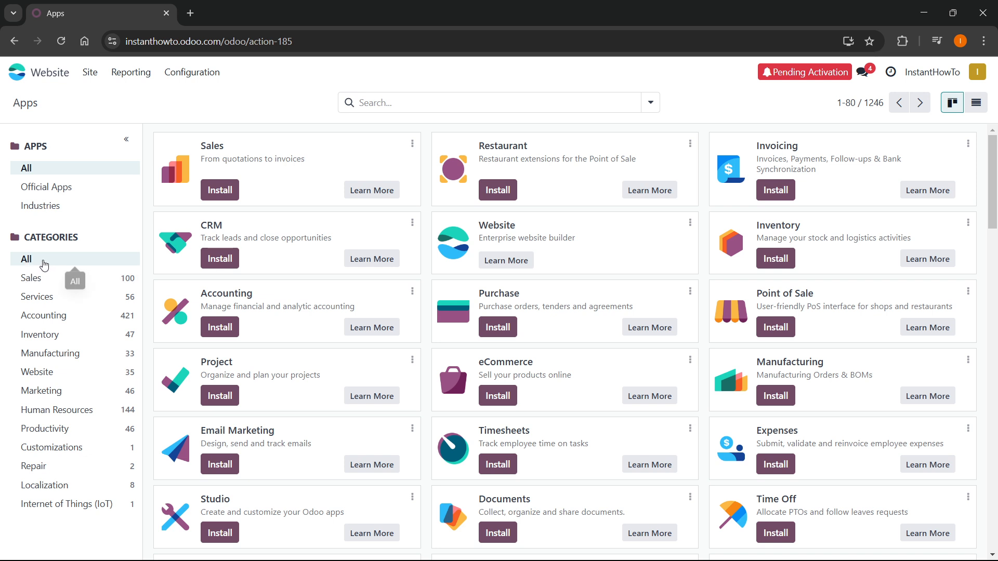
click(650, 103)
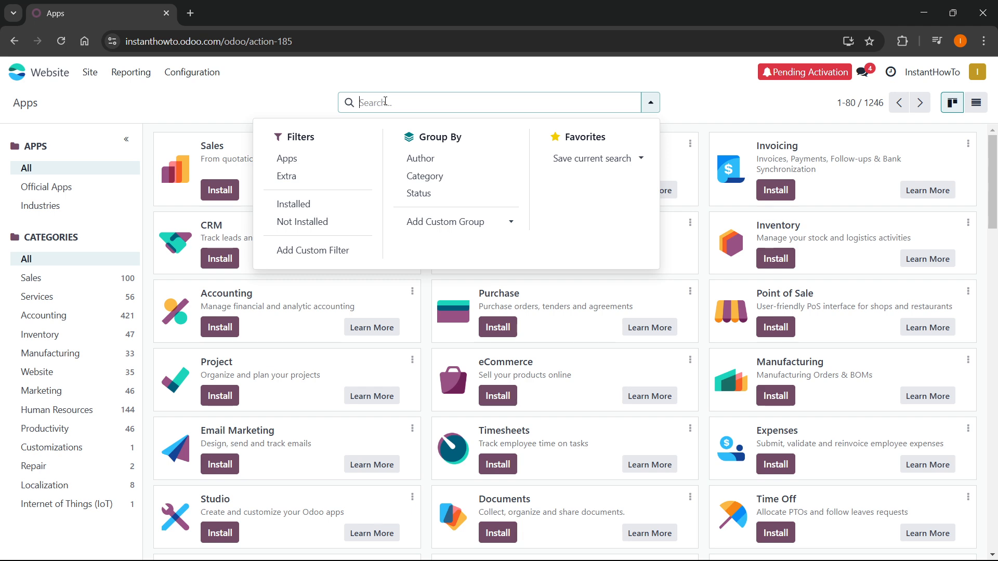
Search modules for 'cash on delivery' and view the Shiprocket: Cash on Delivery details.
text(cash on delivery)
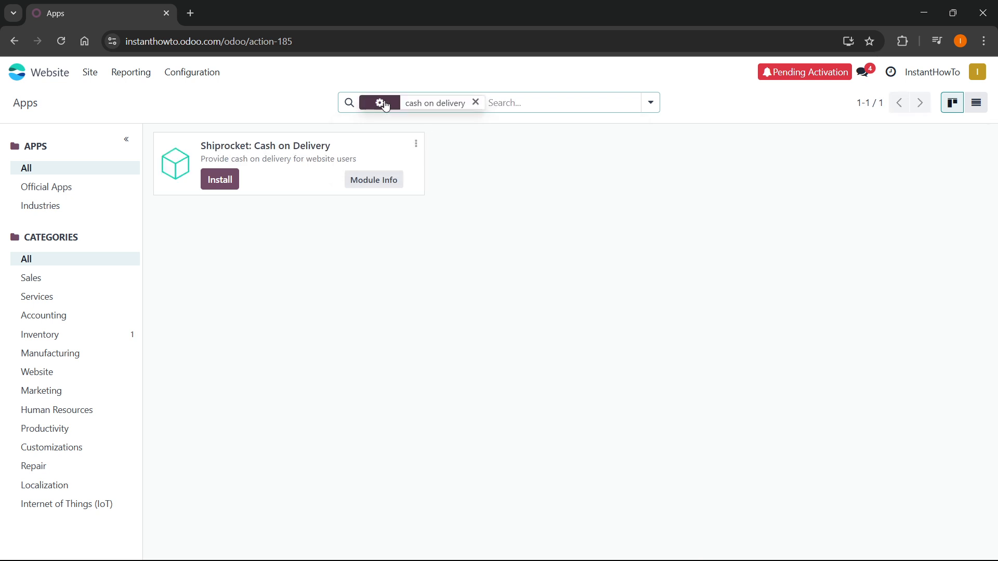
click(378, 103)
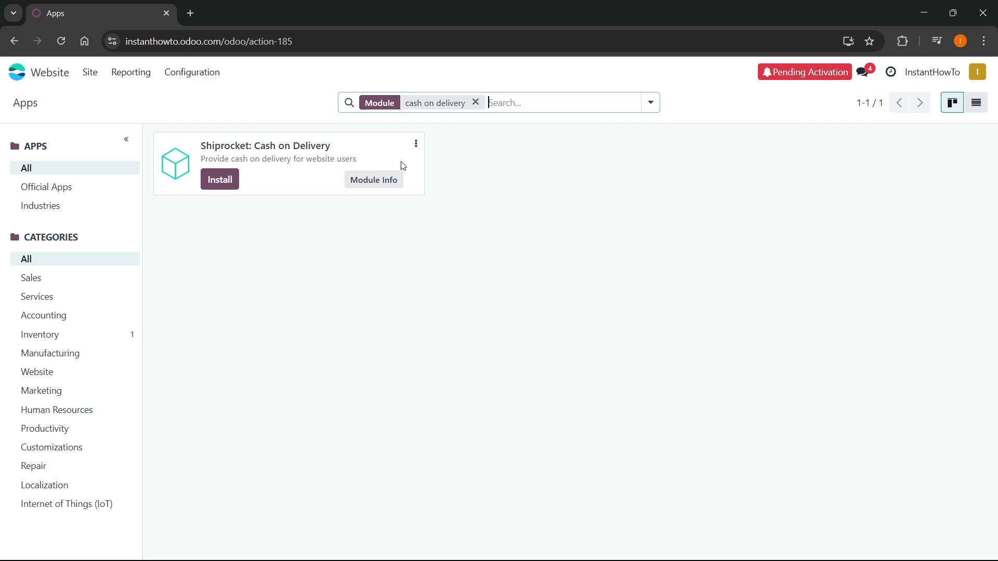
click(373, 180)
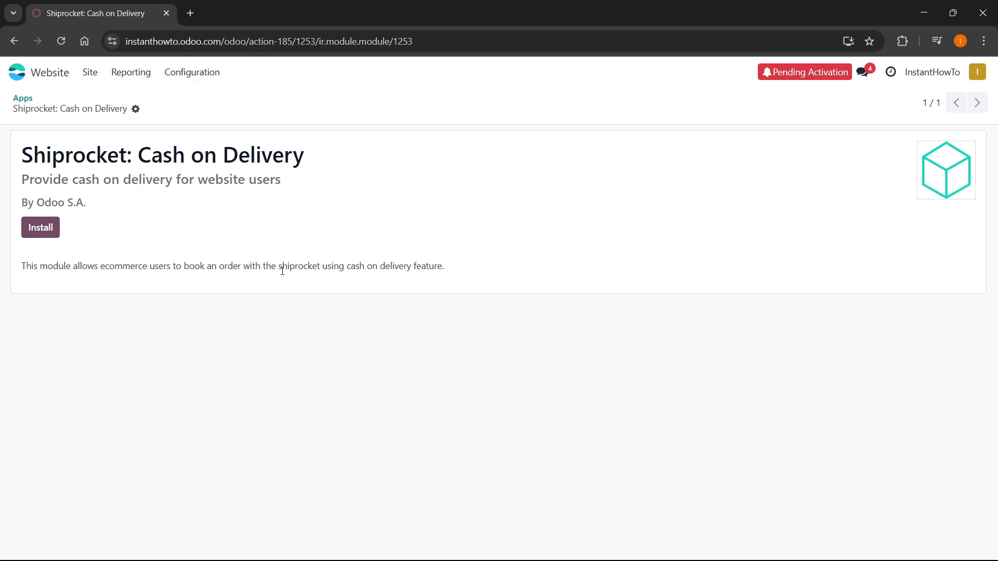
mouse_move(126, 116)
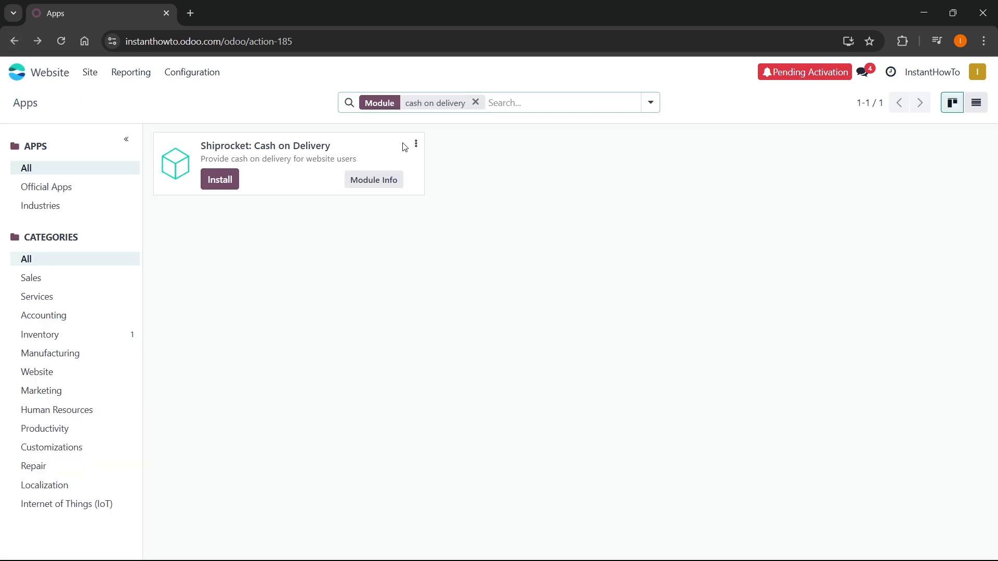
mouse_move(219, 189)
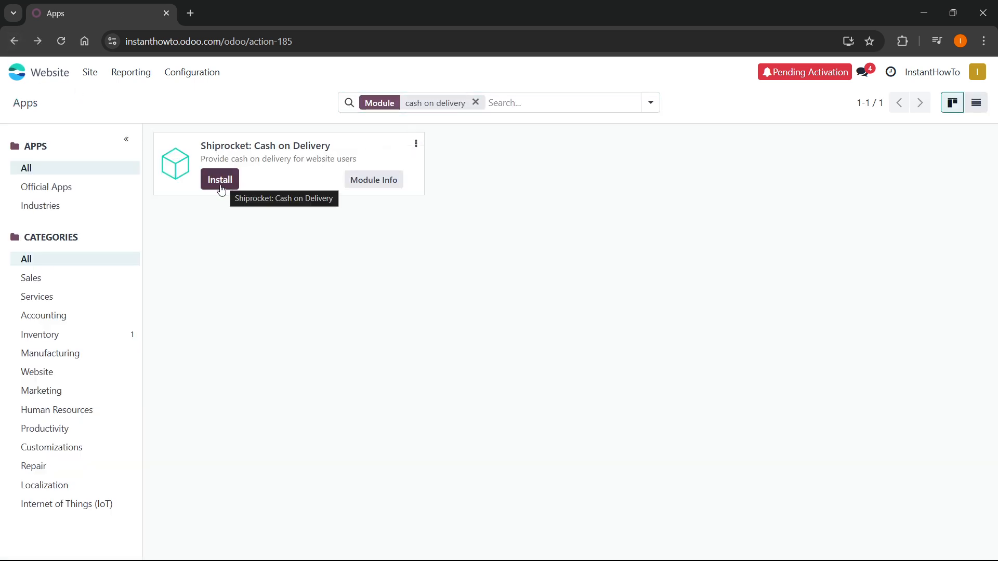
Install Shiprocket: Cash on Delivery and confirm the 15-day pricing plan trial change.
click(219, 178)
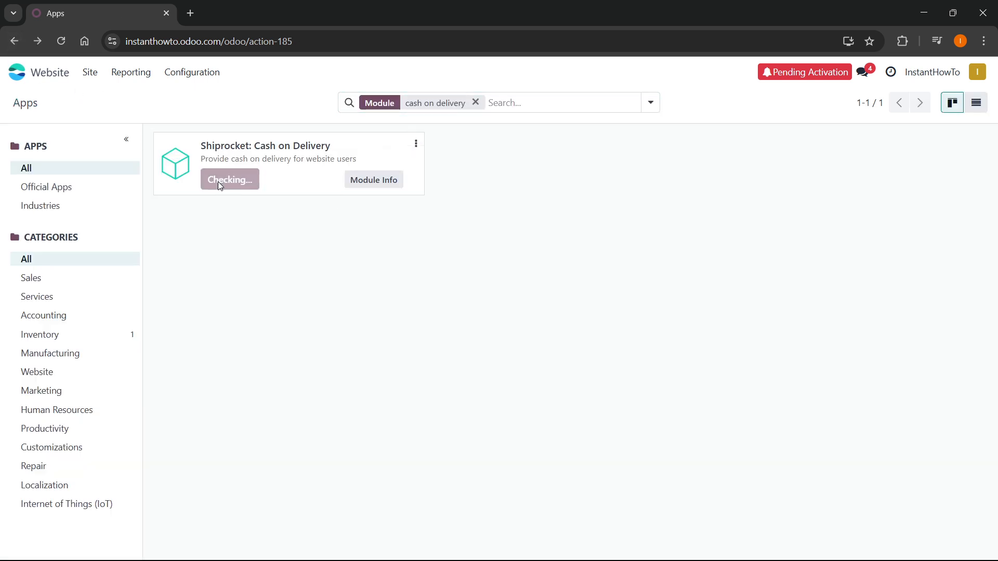
click(229, 179)
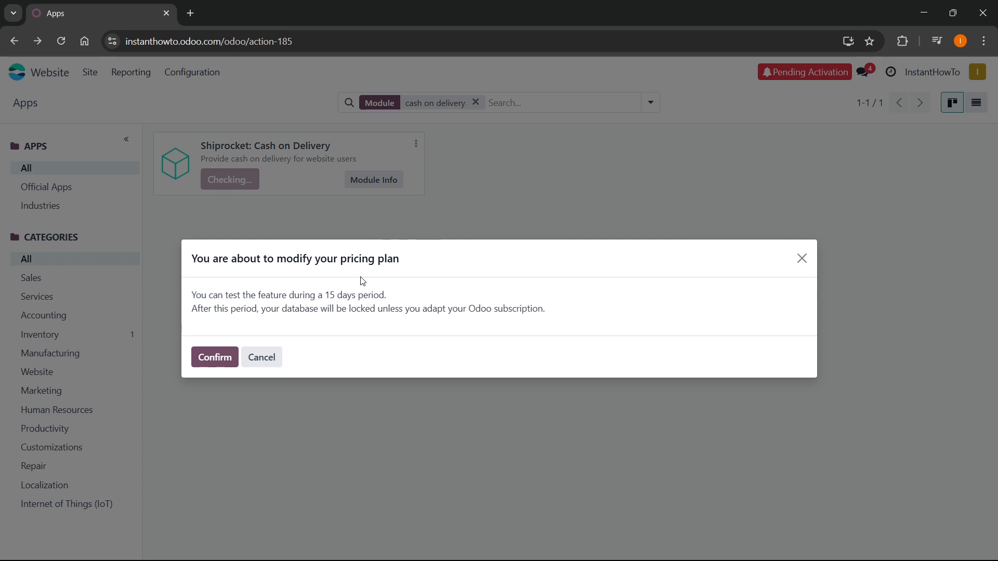
mouse_move(369, 317)
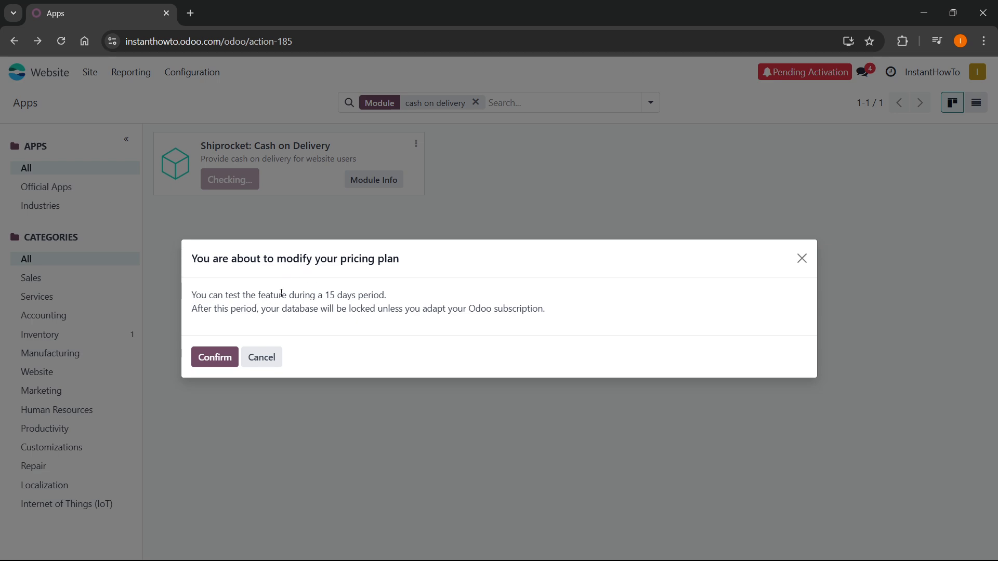
mouse_move(483, 303)
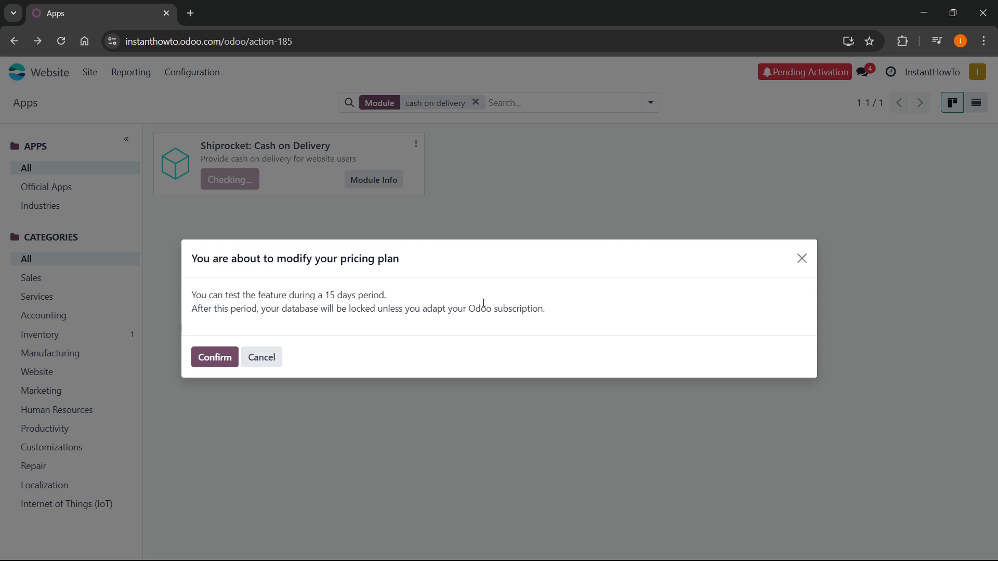
mouse_move(256, 284)
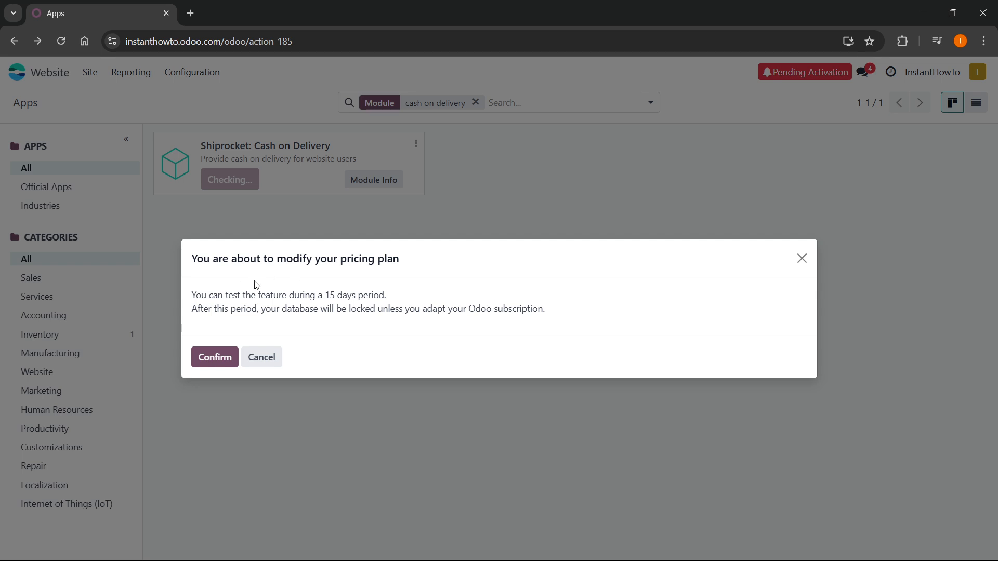
click(214, 357)
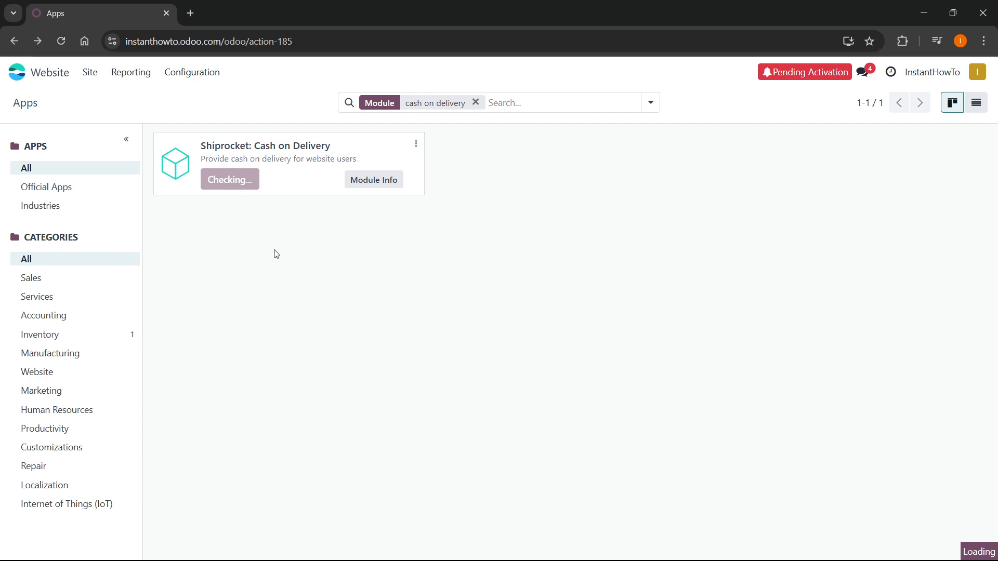
mouse_move(261, 257)
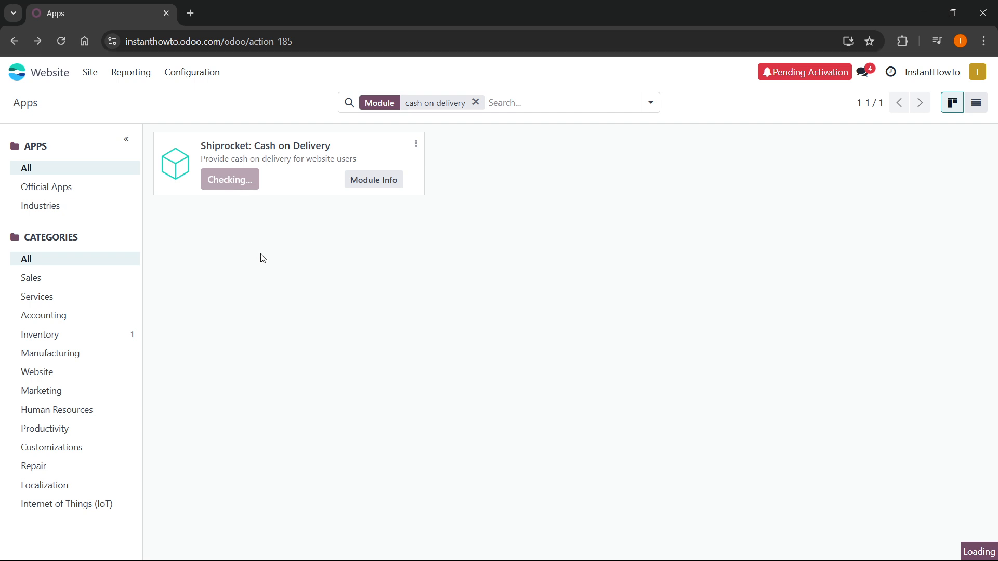
mouse_move(301, 223)
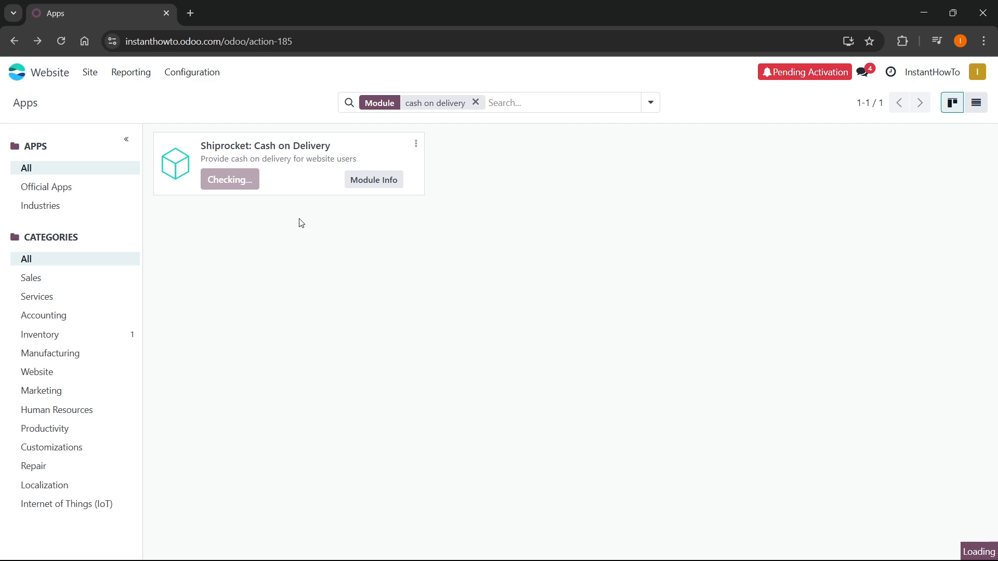
mouse_move(314, 256)
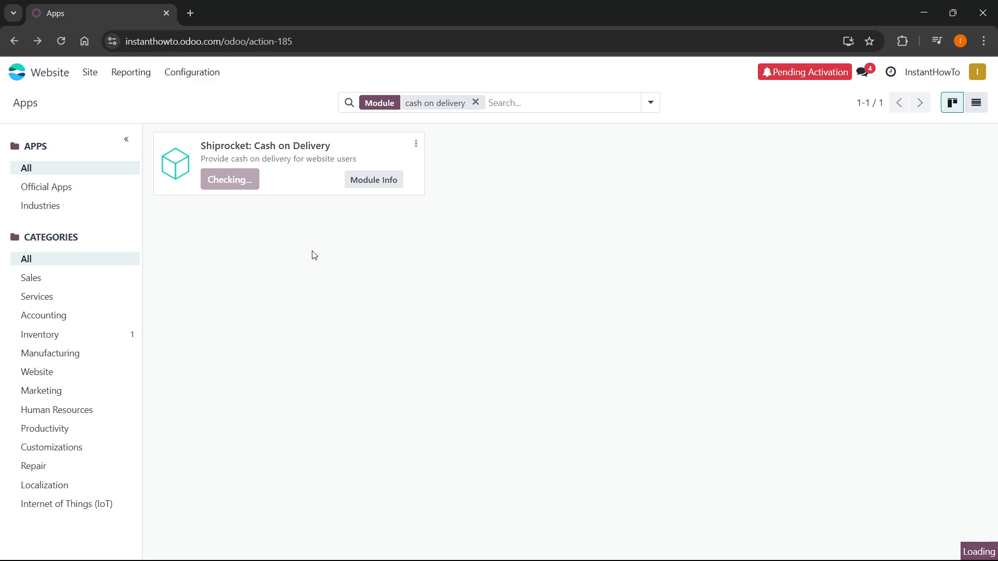